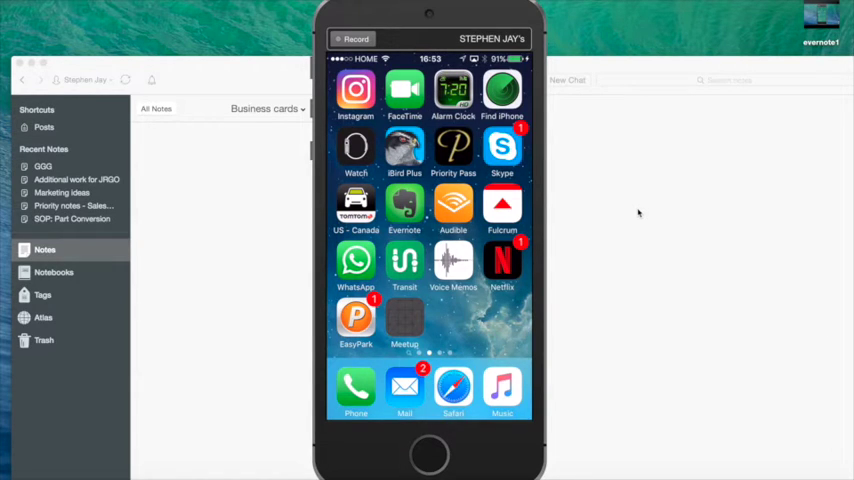
Launch the Evernote app on the mirrored iPhone.
click(404, 203)
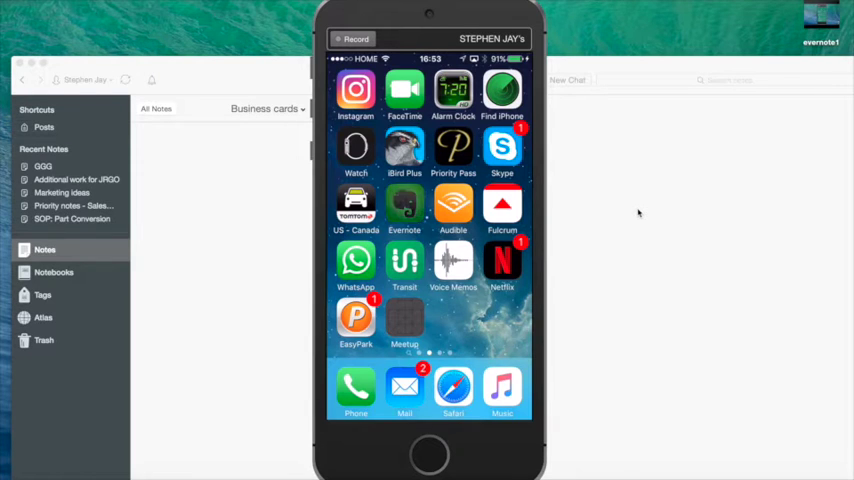
click(404, 205)
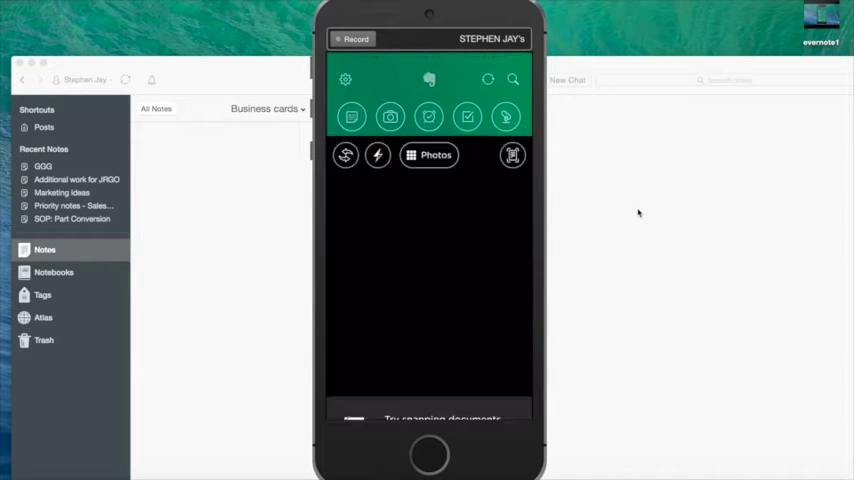
Open Evernote's camera and frame the business card in view.
click(390, 117)
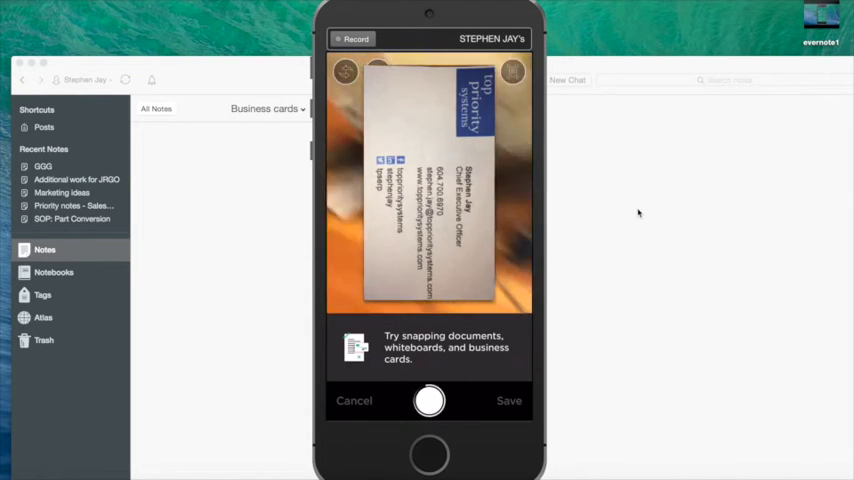
Snap the business card, review its extracted contact fields, and save it as a Business Card note.
click(429, 401)
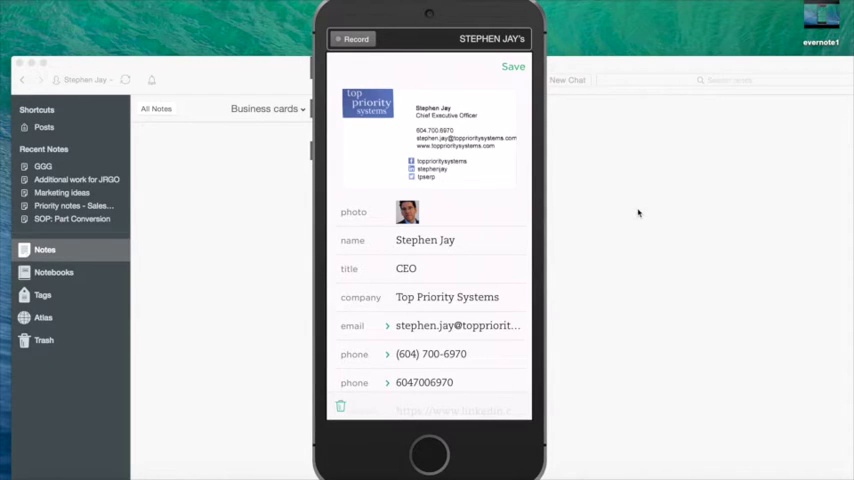
scroll(down, 3)
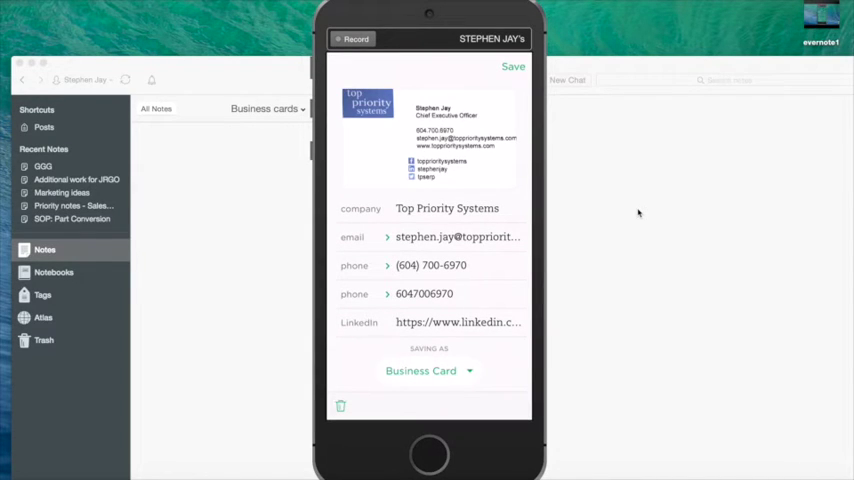
click(513, 66)
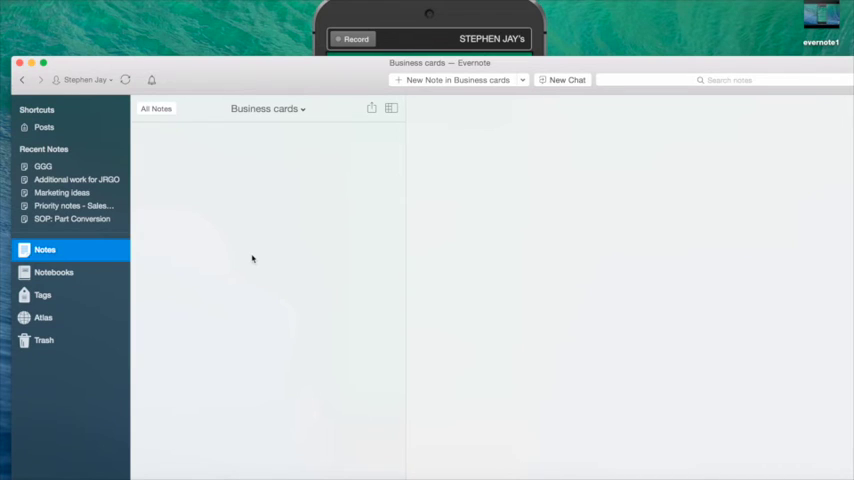
mouse_move(190, 175)
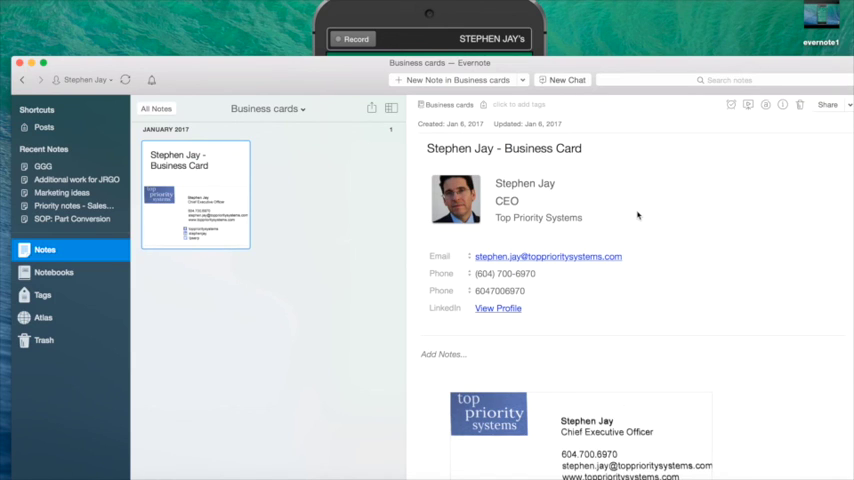
mouse_move(653, 195)
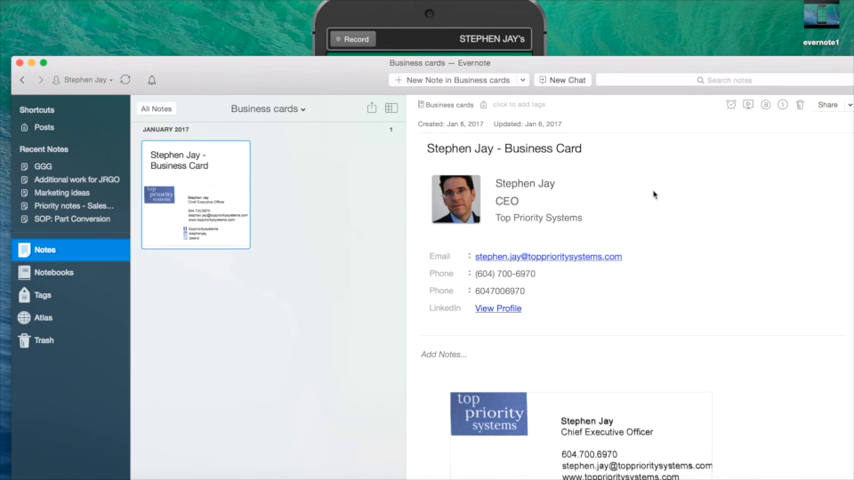